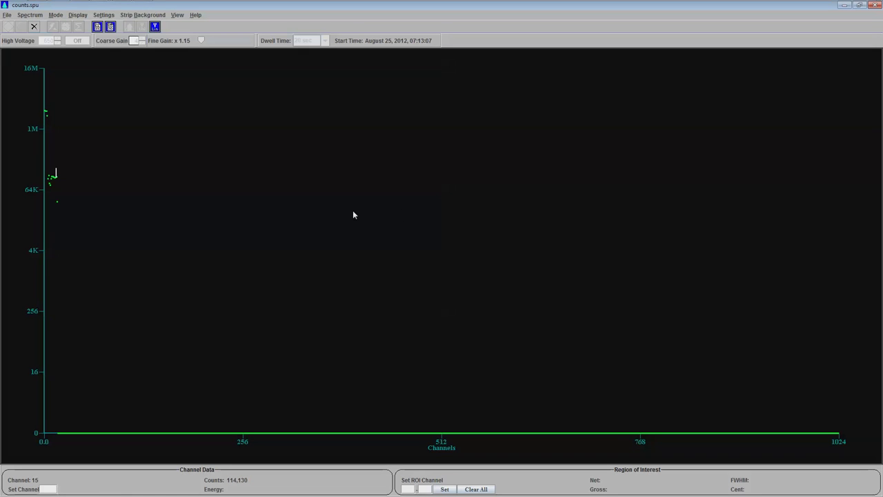
{"action": "mouse_move", "coordinate": [55, 143]}
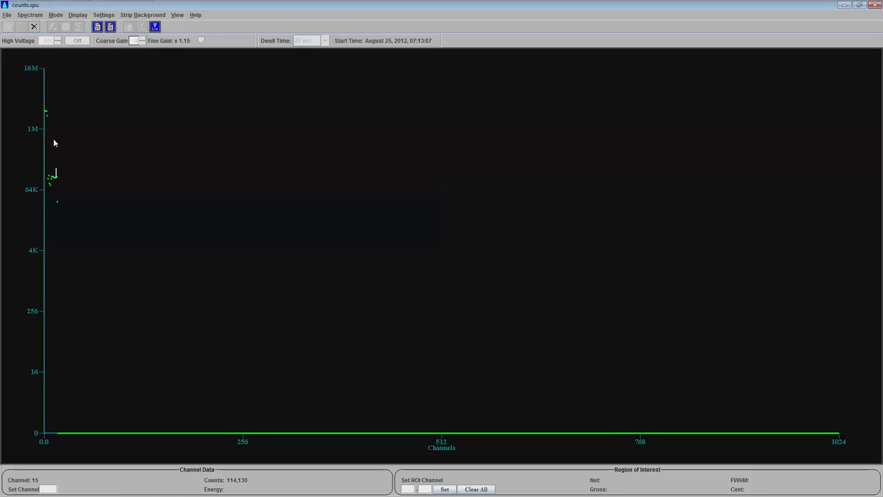
{"action": "mouse_move", "coordinate": [311, 166]}
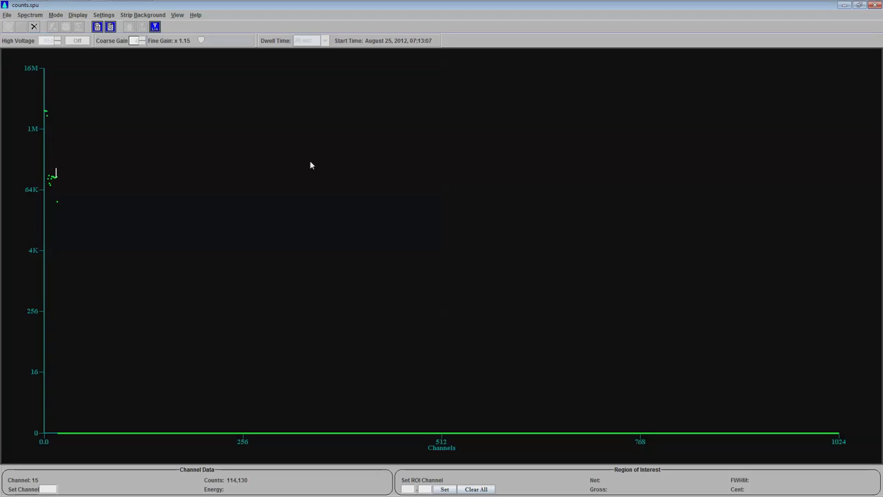
{"action": "mouse_move", "coordinate": [274, 179]}
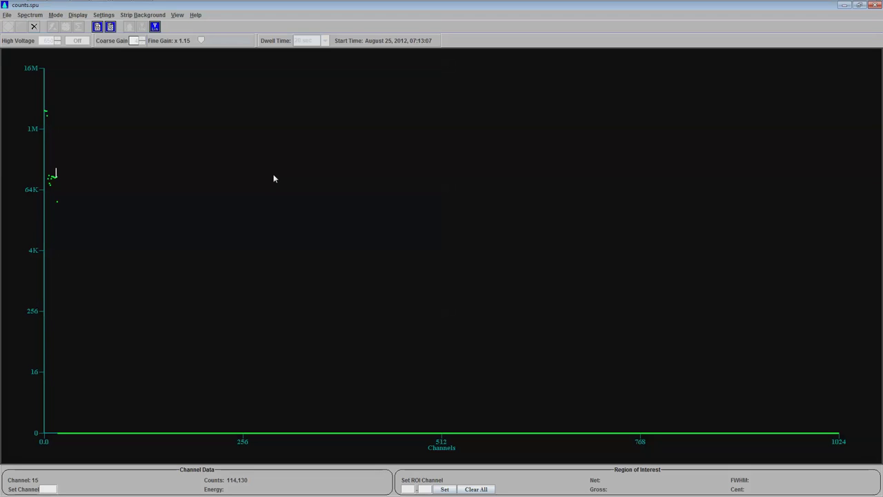
{"action": "mouse_move", "coordinate": [591, 438]}
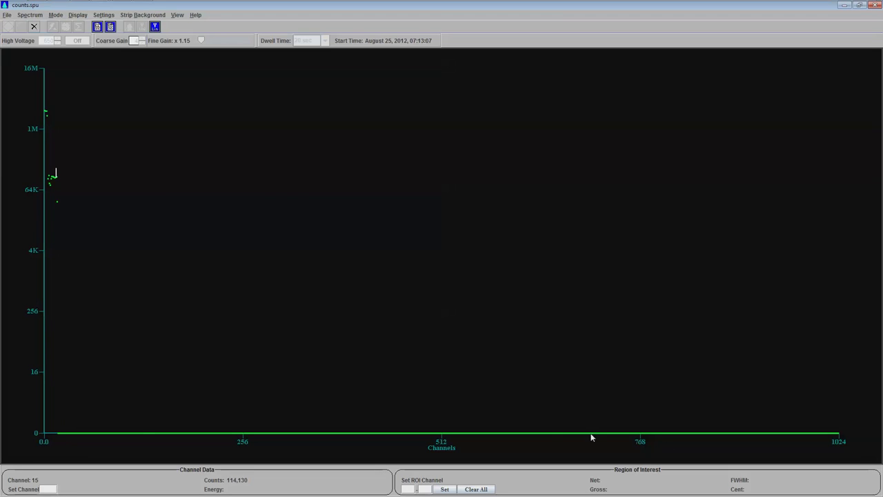
{"action": "mouse_move", "coordinate": [152, 418]}
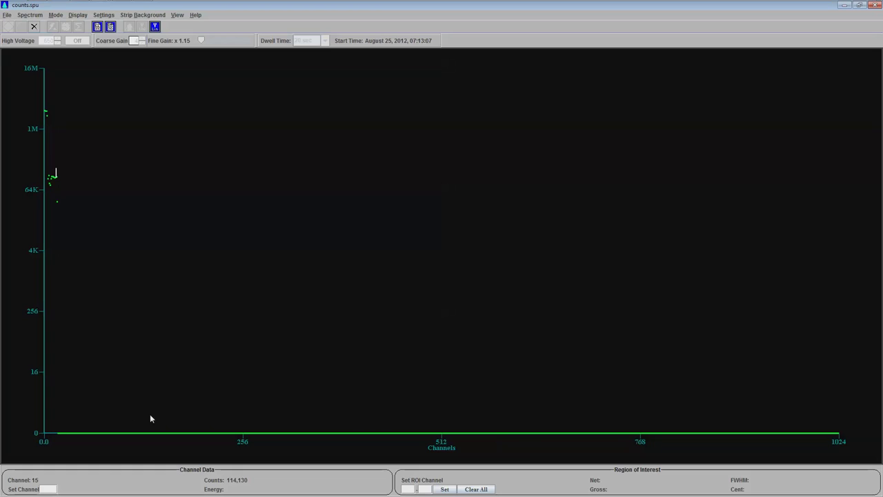
{"action": "mouse_move", "coordinate": [69, 307]}
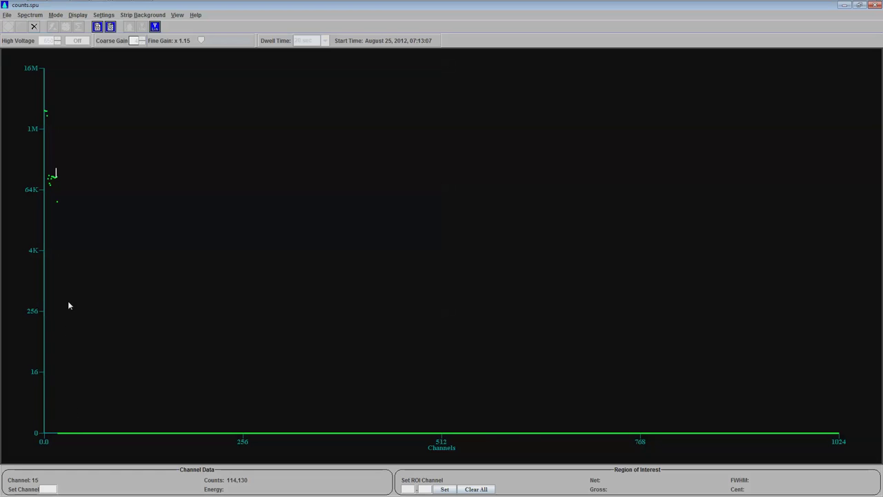
{"action": "mouse_move", "coordinate": [76, 222]}
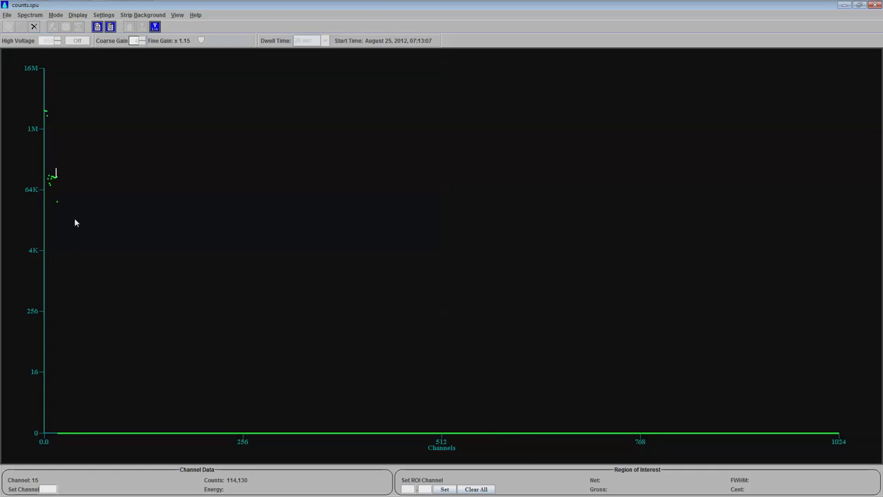
{"action": "mouse_move", "coordinate": [160, 281]}
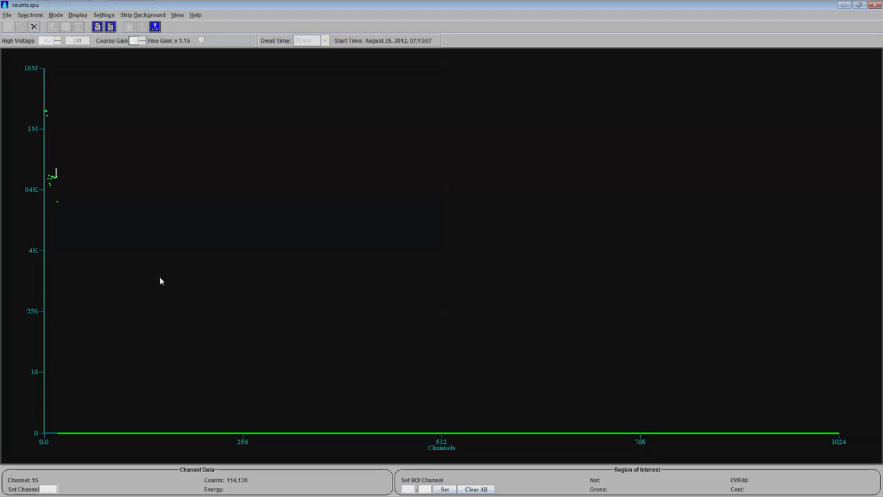
{"action": "mouse_move", "coordinate": [366, 224]}
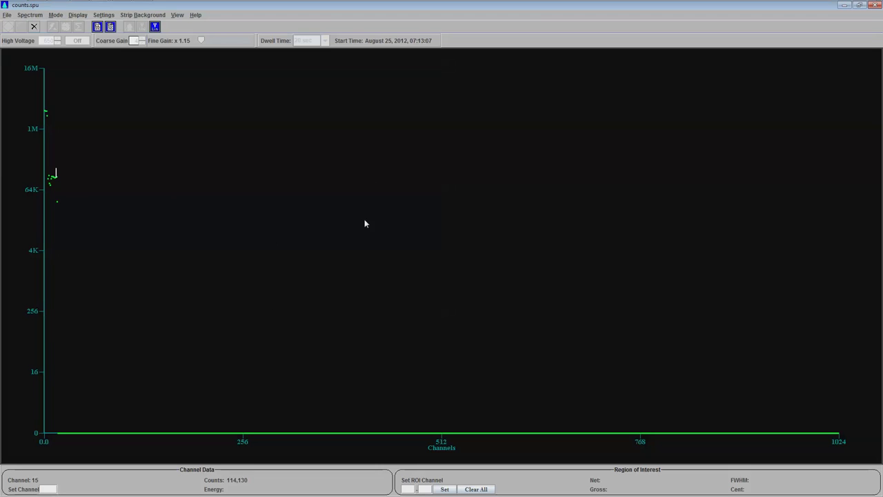
{"action": "mouse_move", "coordinate": [232, 127]}
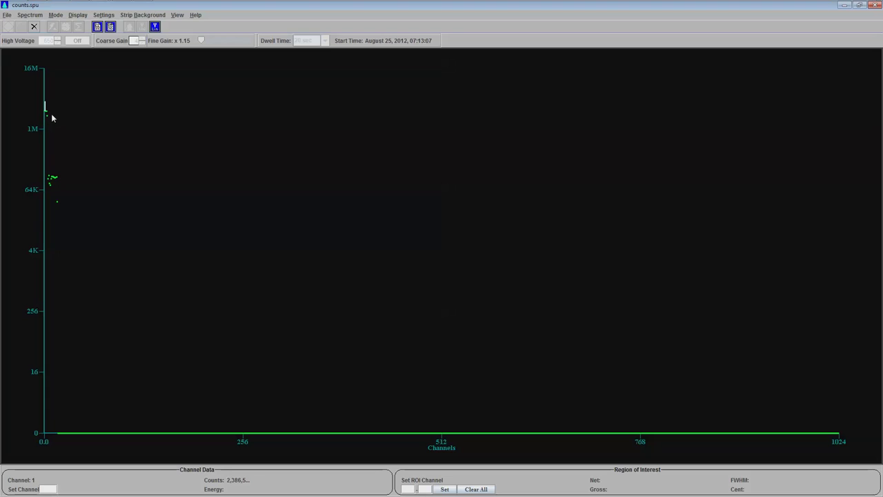
{"action": "mouse_move", "coordinate": [56, 127]}
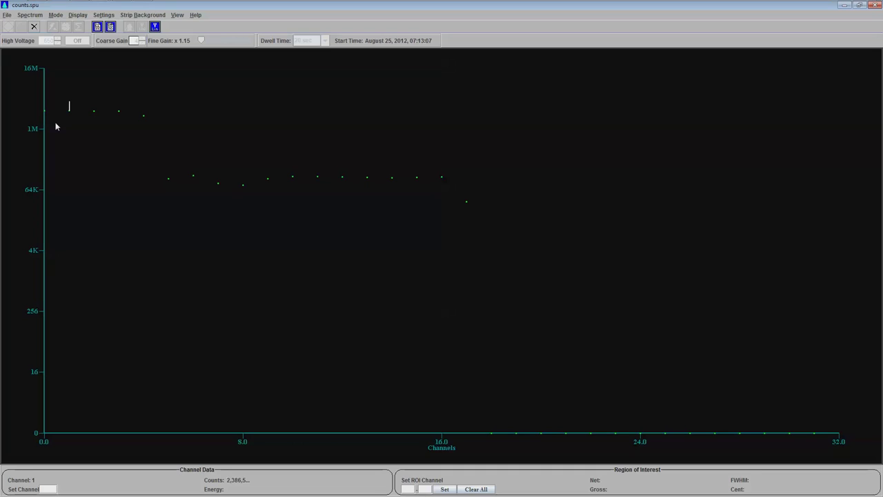
{"action": "mouse_move", "coordinate": [60, 450]}
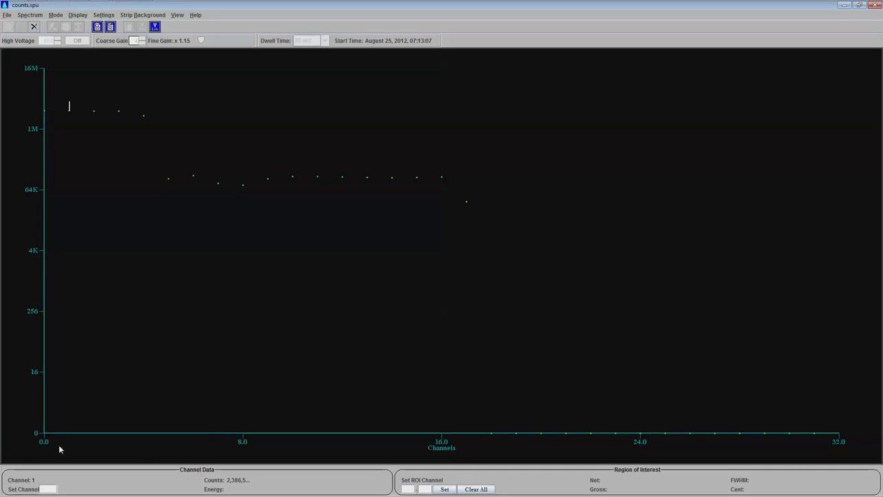
{"action": "mouse_move", "coordinate": [57, 113]}
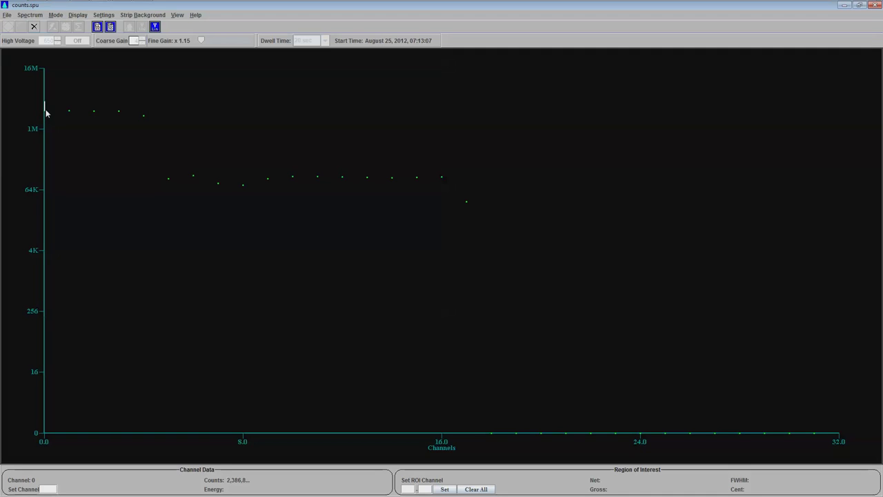
{"action": "mouse_move", "coordinate": [103, 119]}
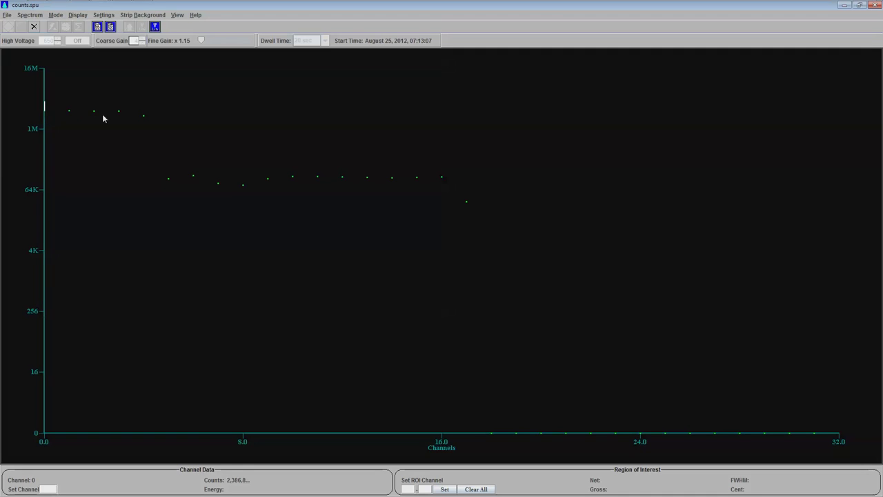
{"action": "mouse_move", "coordinate": [93, 124]}
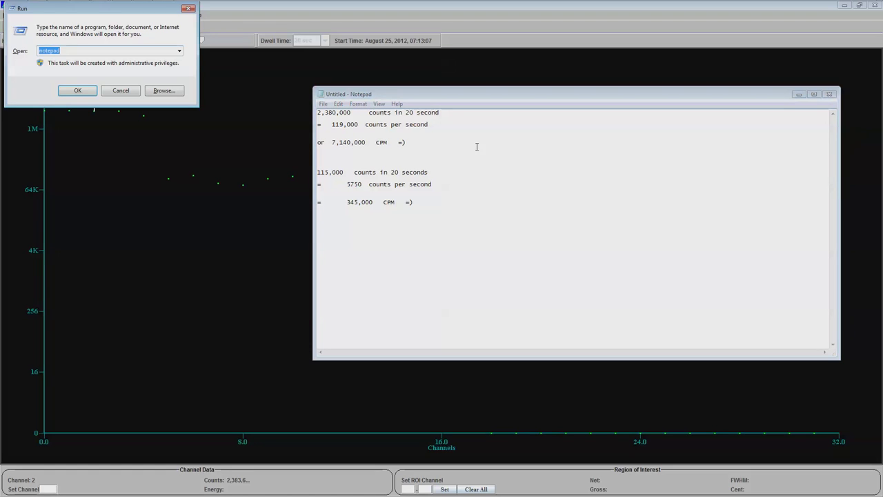
Launch Windows Calculator via the Run dialog for the count conversions
{"action": "type", "text": "ca"}
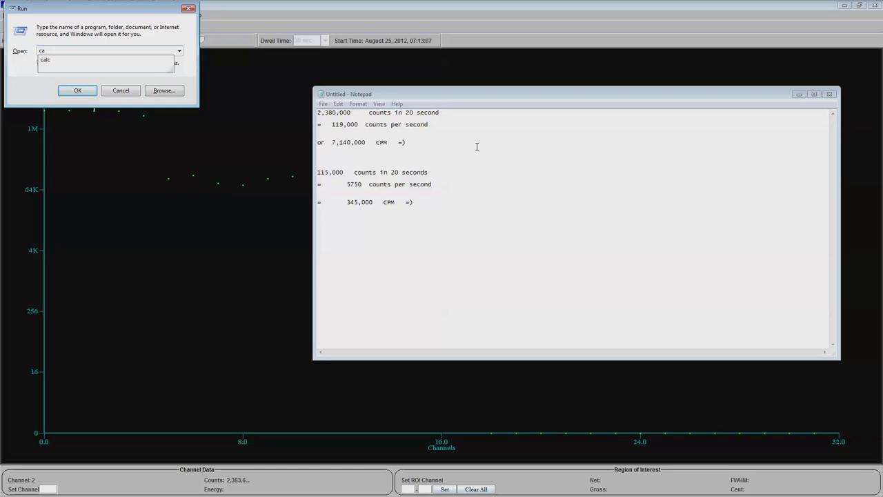
{"action": "left_click", "coordinate": [77, 91]}
{"action": "type", "text": "71400000"}
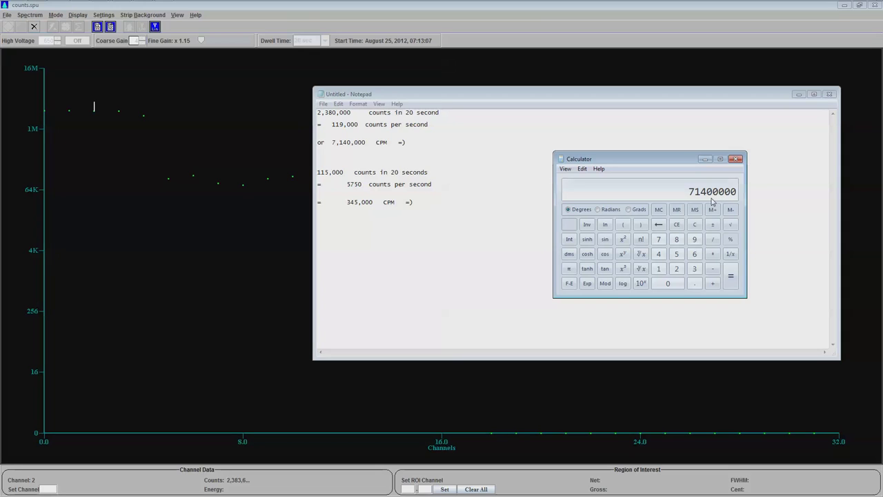
{"action": "mouse_move", "coordinate": [711, 200]}
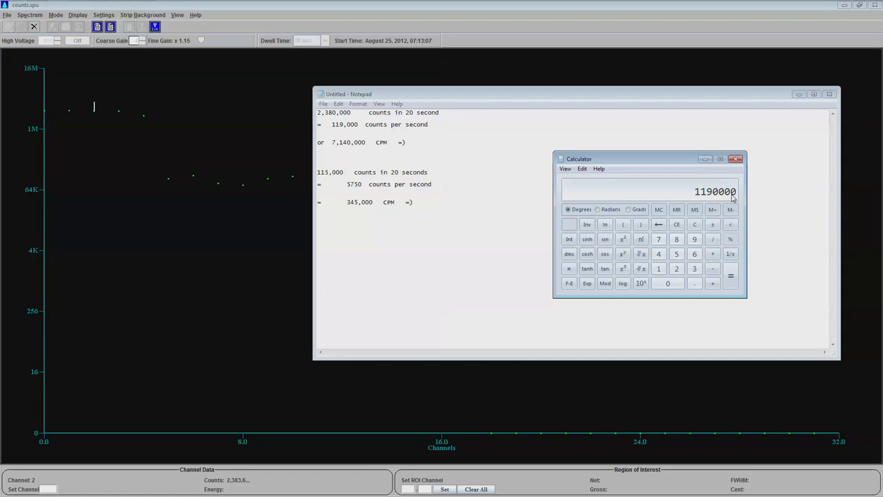
{"action": "mouse_move", "coordinate": [698, 199]}
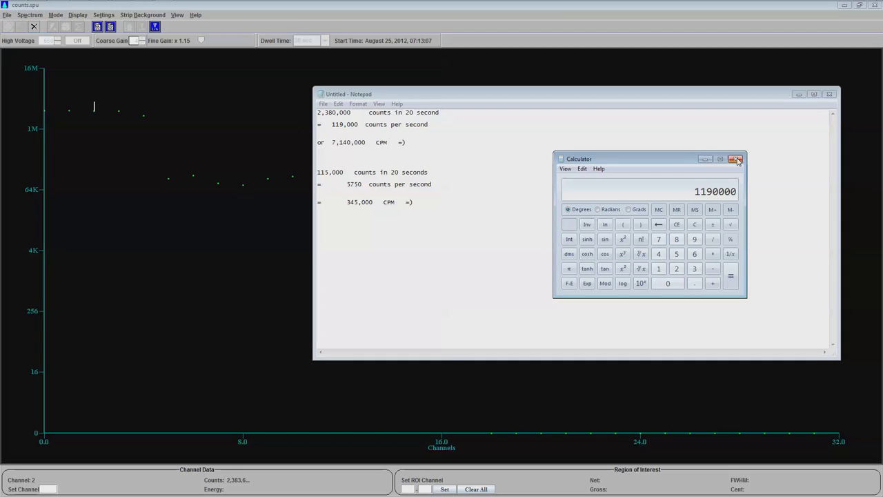
{"action": "mouse_move", "coordinate": [690, 187]}
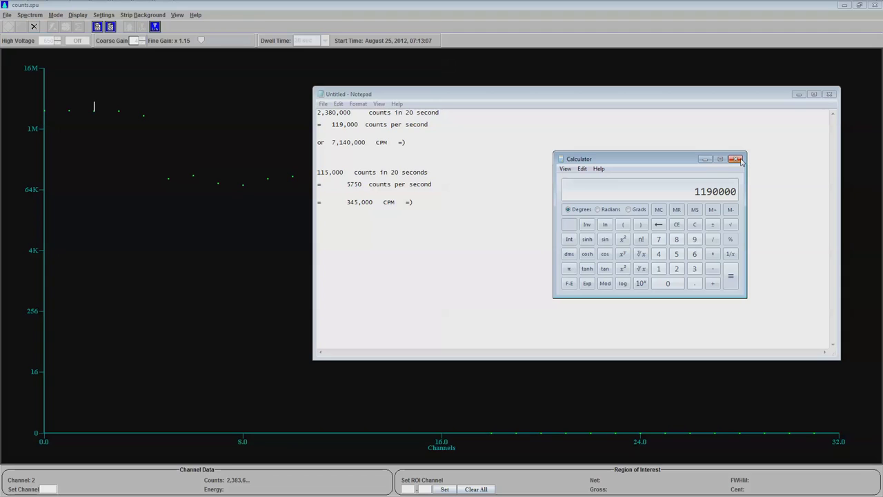
{"action": "mouse_move", "coordinate": [737, 159]}
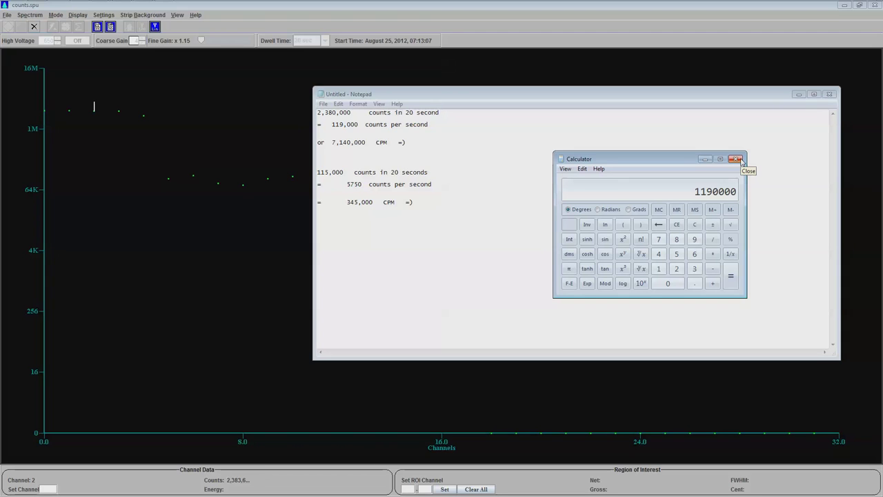
Close Calculator and return to the Notepad counts-per-second and CPM notes beside the plot
{"action": "left_click", "coordinate": [737, 158]}
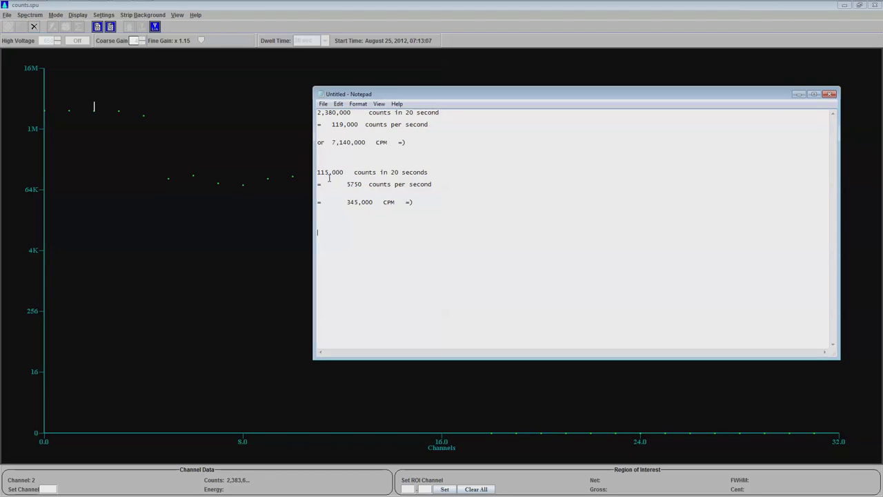
{"action": "left_click", "coordinate": [831, 94]}
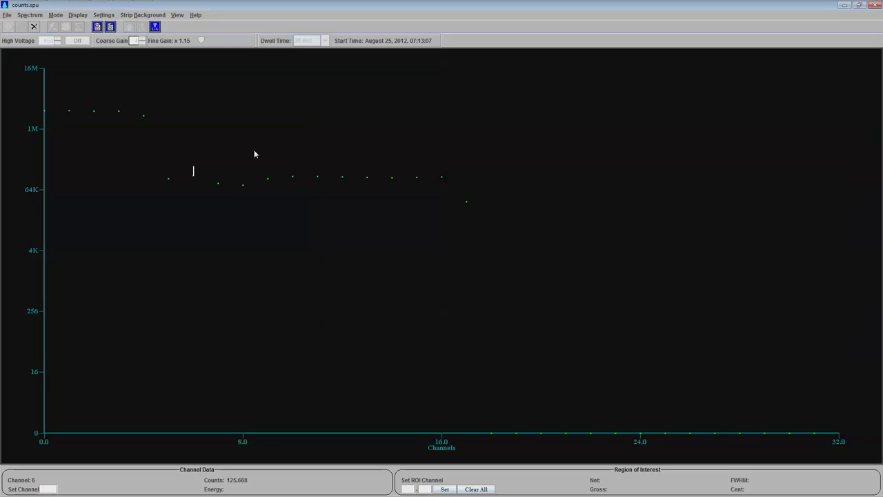
{"action": "left_click", "coordinate": [317, 171]}
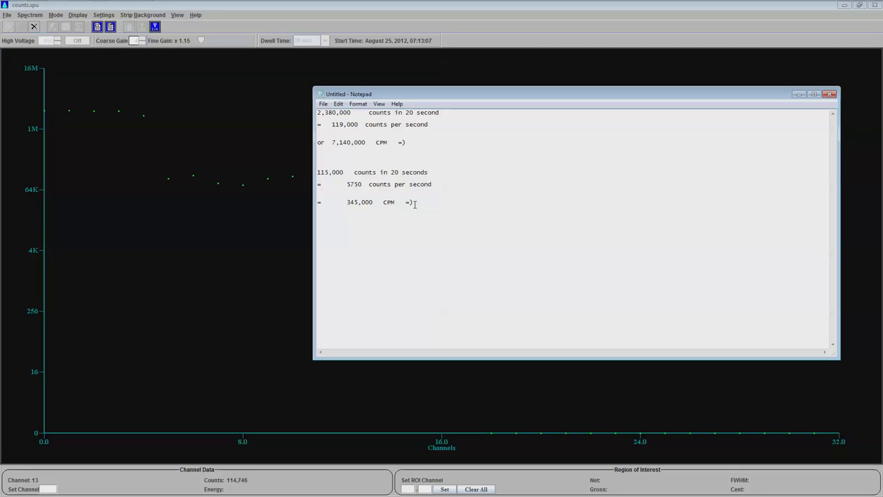
{"action": "mouse_move", "coordinate": [375, 202]}
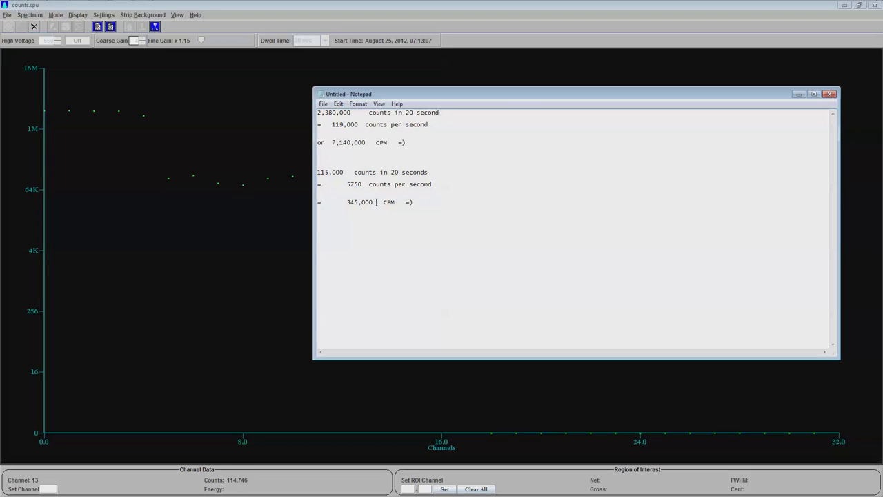
{"action": "mouse_move", "coordinate": [379, 207]}
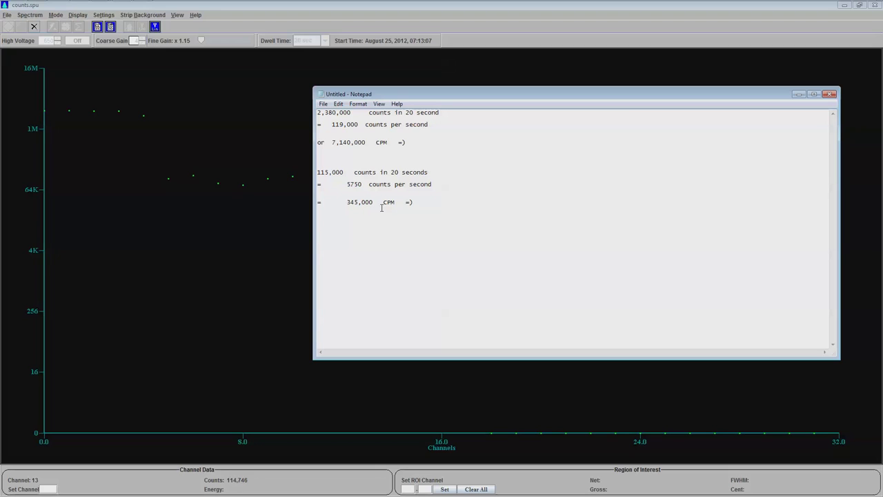